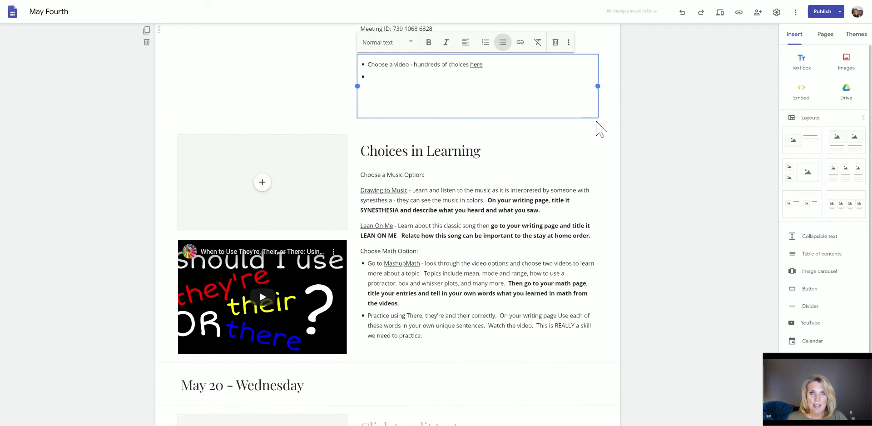
scroll("up", 3)
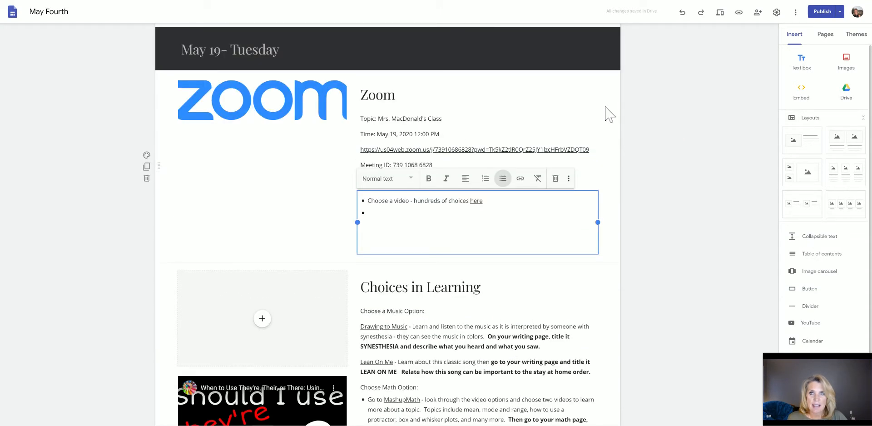
mouse_move(605, 109)
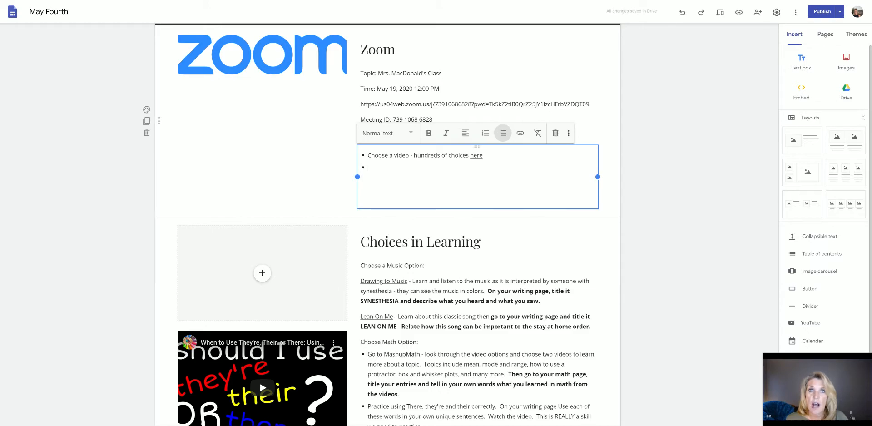
scroll("down", 3)
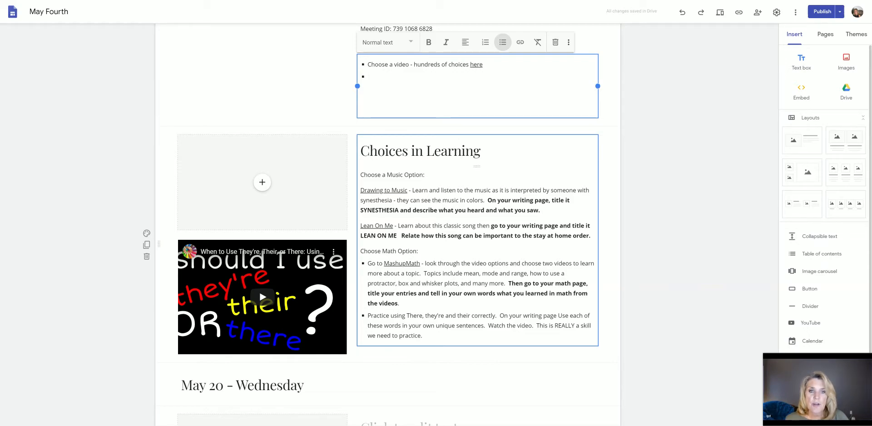
left_click(370, 76)
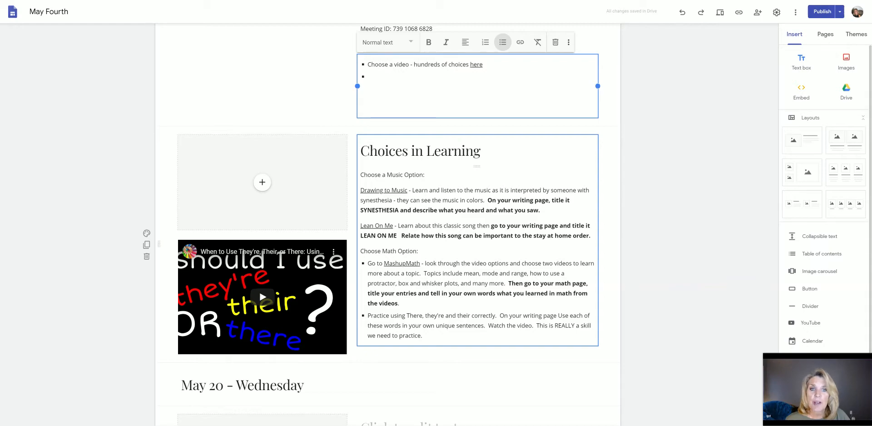
scroll("down", 3)
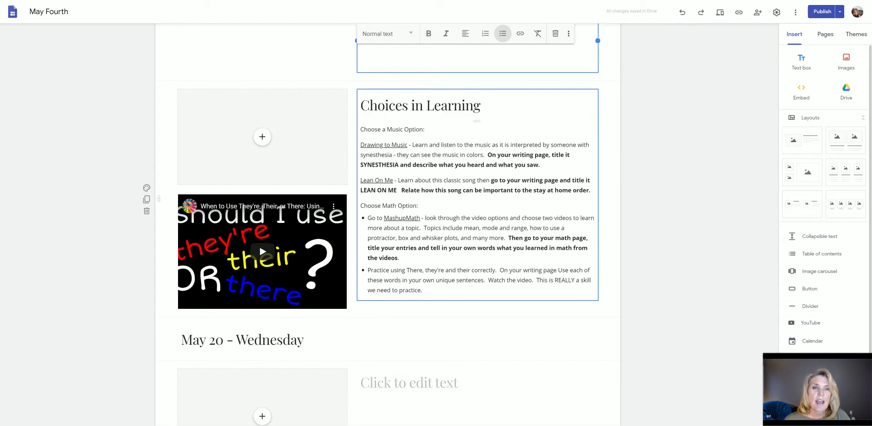
mouse_move(465, 204)
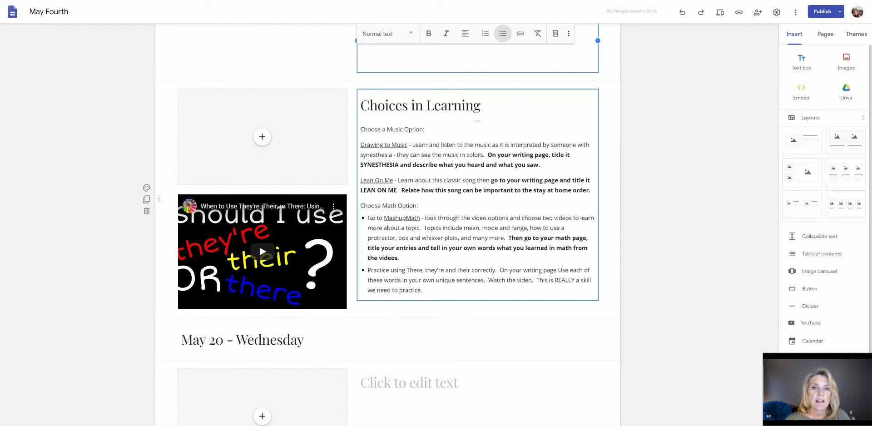
scroll("down", 3)
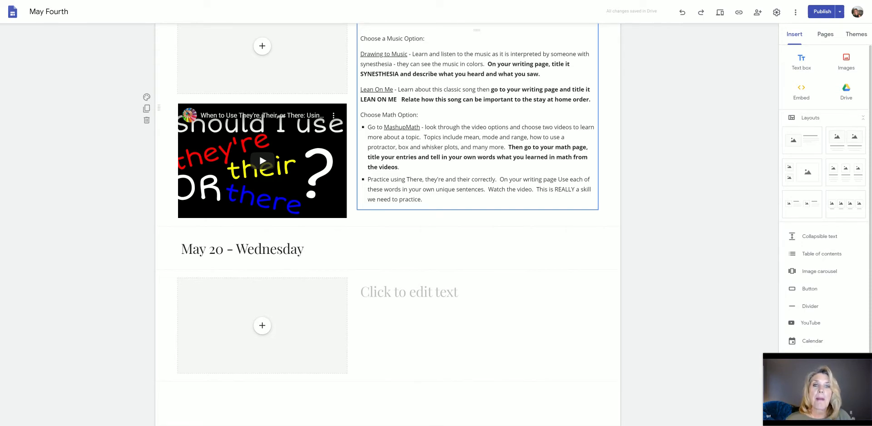
mouse_move(437, 172)
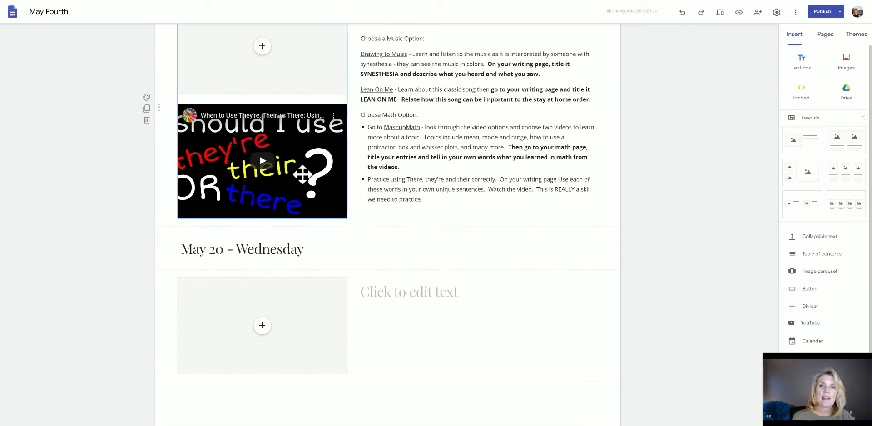
mouse_move(259, 158)
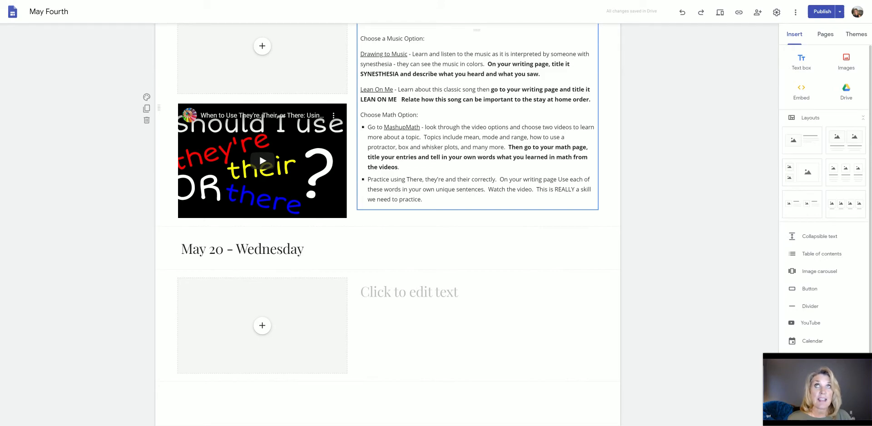
mouse_move(457, 172)
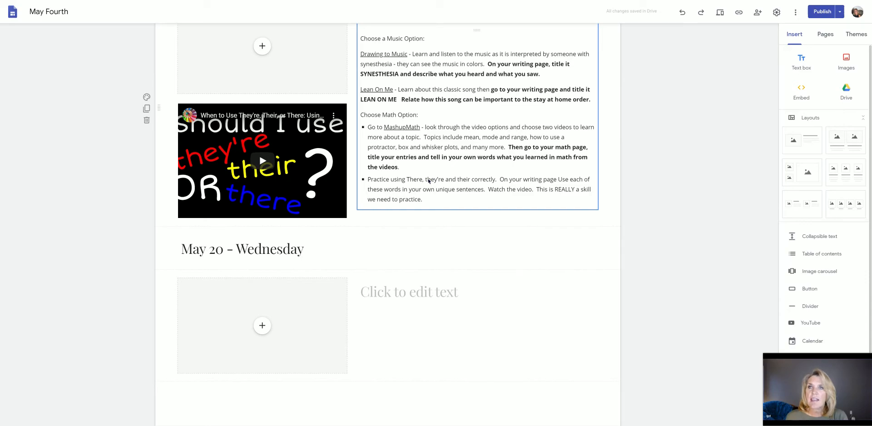
mouse_move(428, 181)
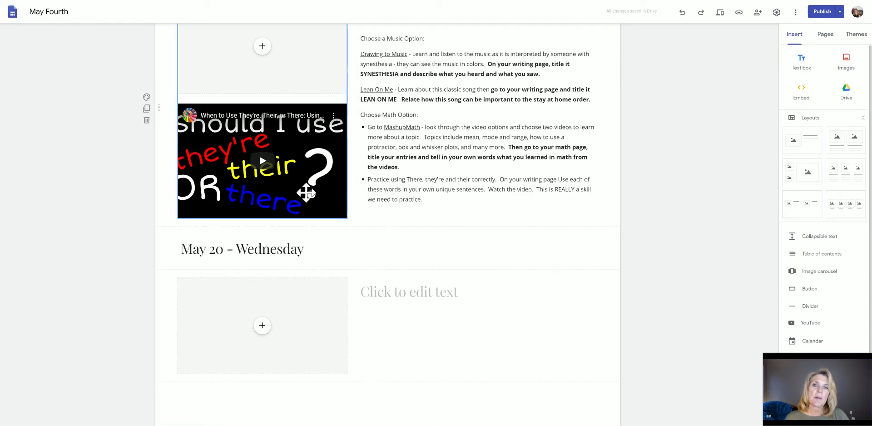
mouse_move(516, 220)
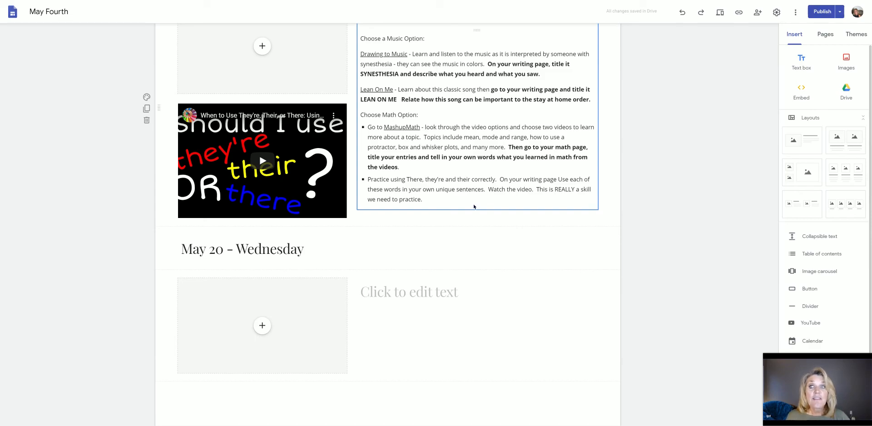
scroll("up", 3)
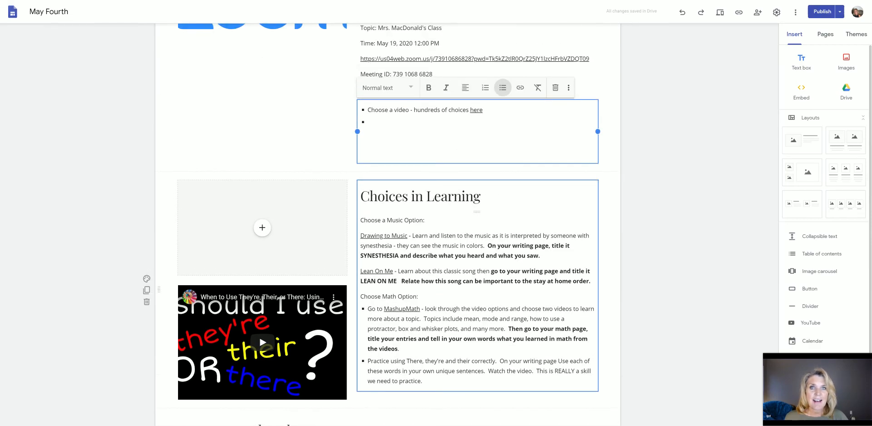